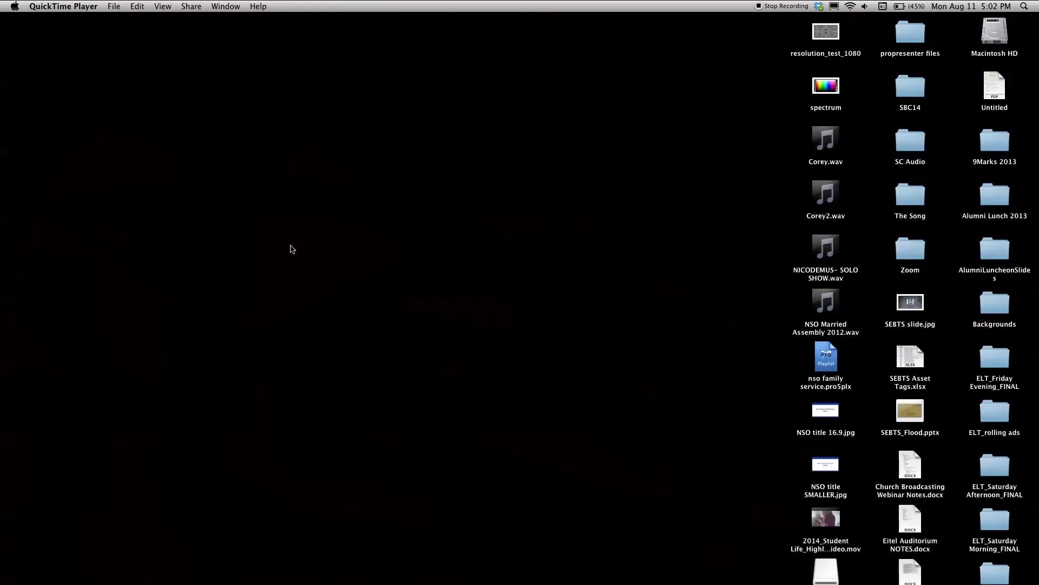
mouse_move(376, 345)
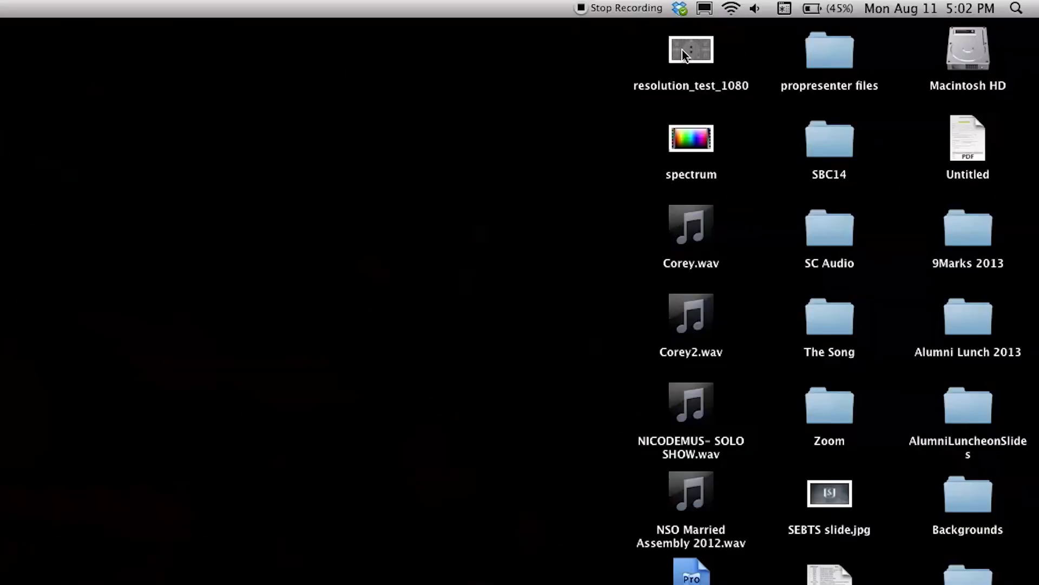
Check the available wireless networks from the macOS menu bar.
click(730, 8)
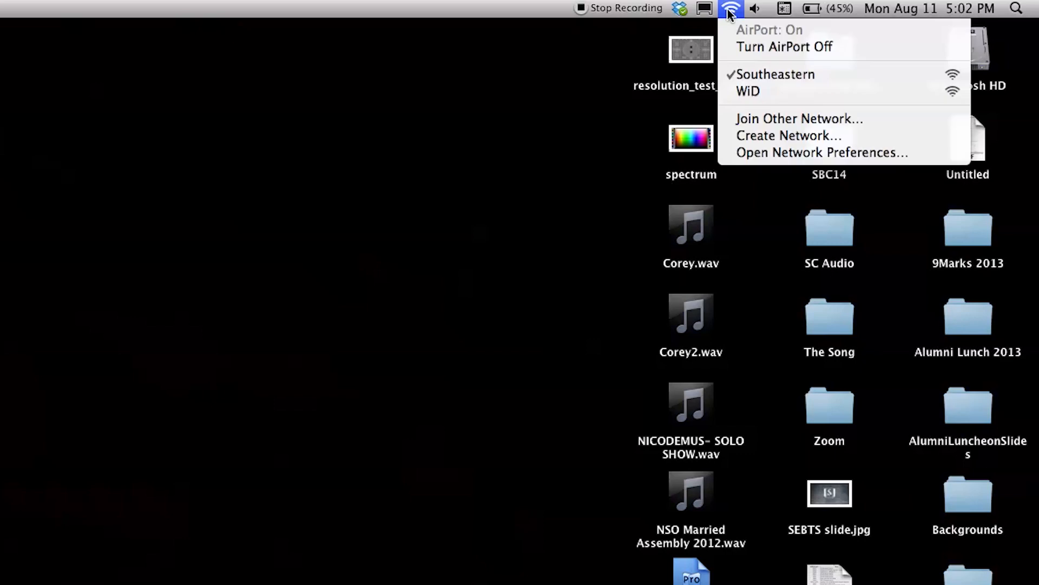
mouse_move(775, 74)
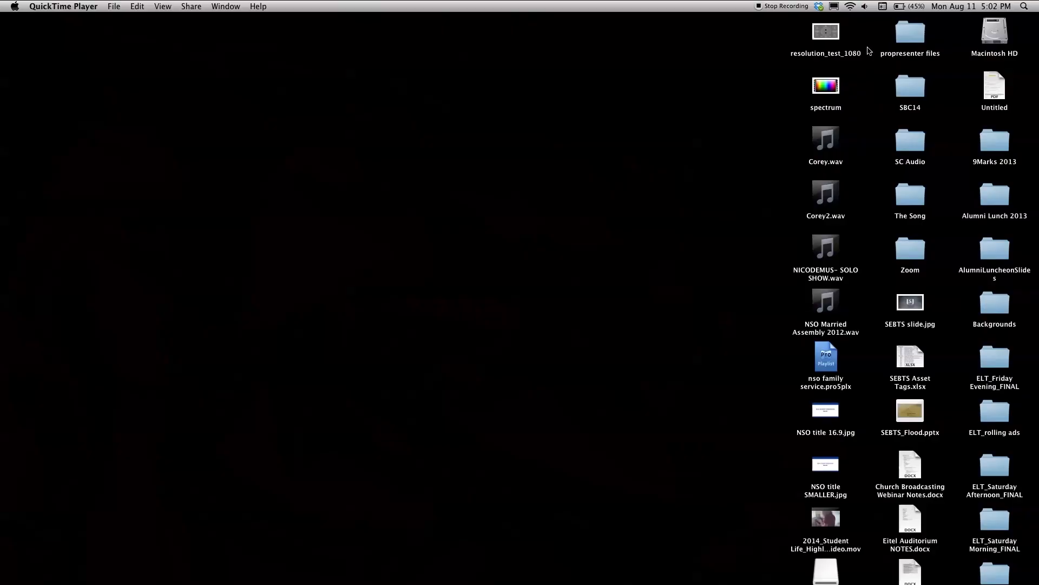
mouse_move(424, 335)
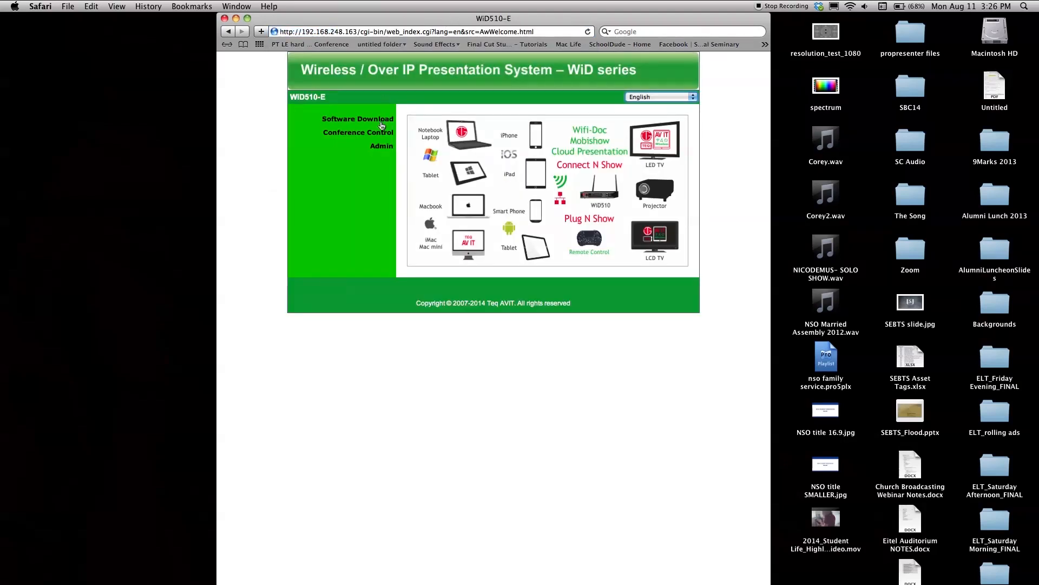
Log in to Software Download with the default password and download the MAC utility.
click(358, 119)
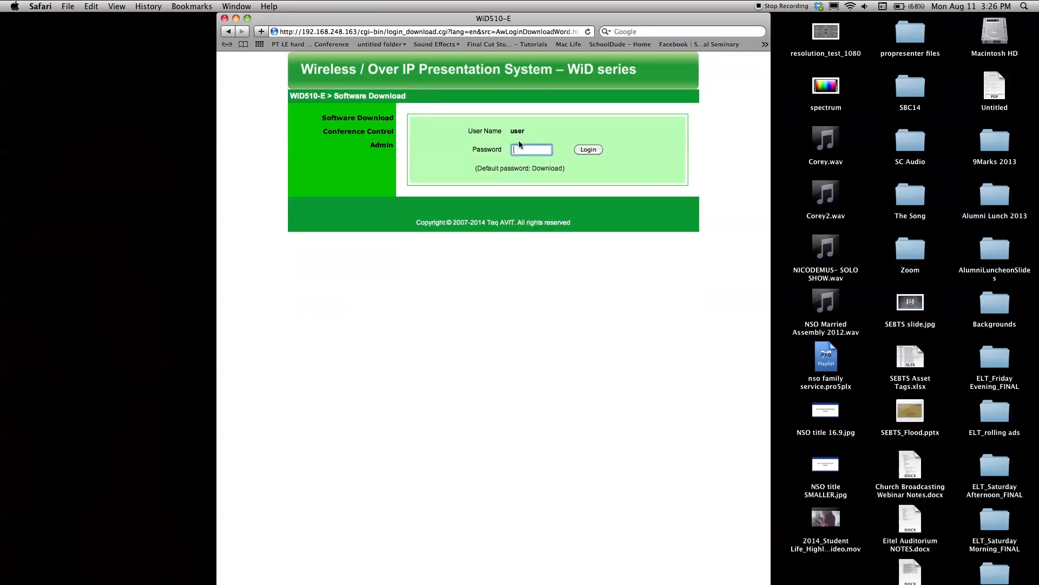
text(•)
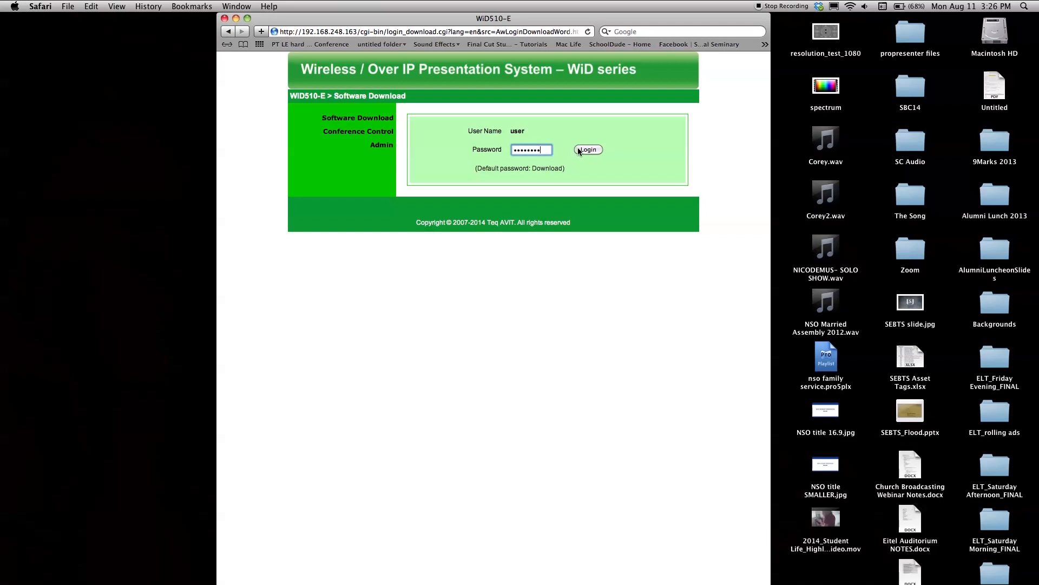
click(587, 149)
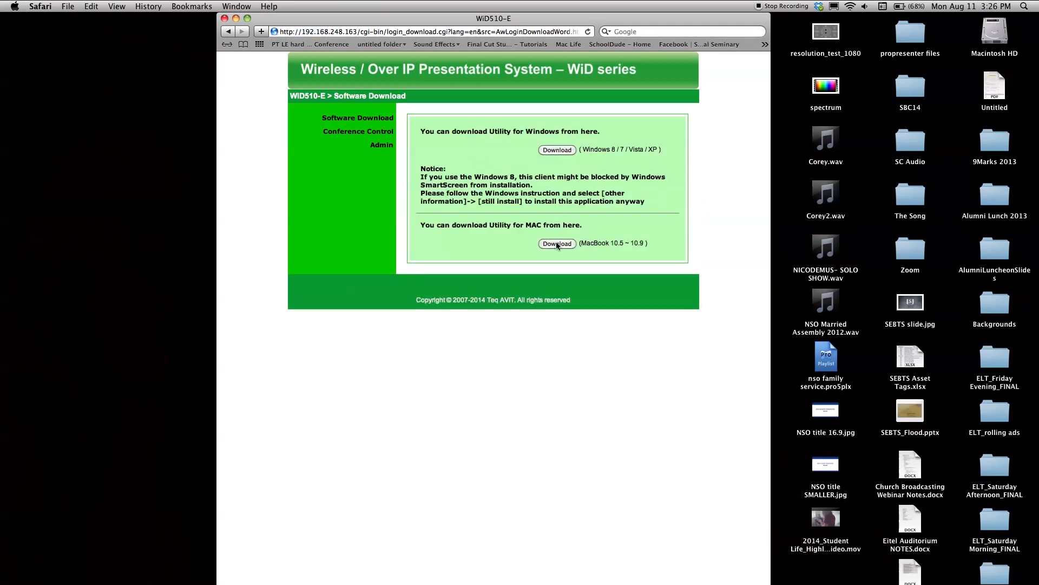
click(556, 243)
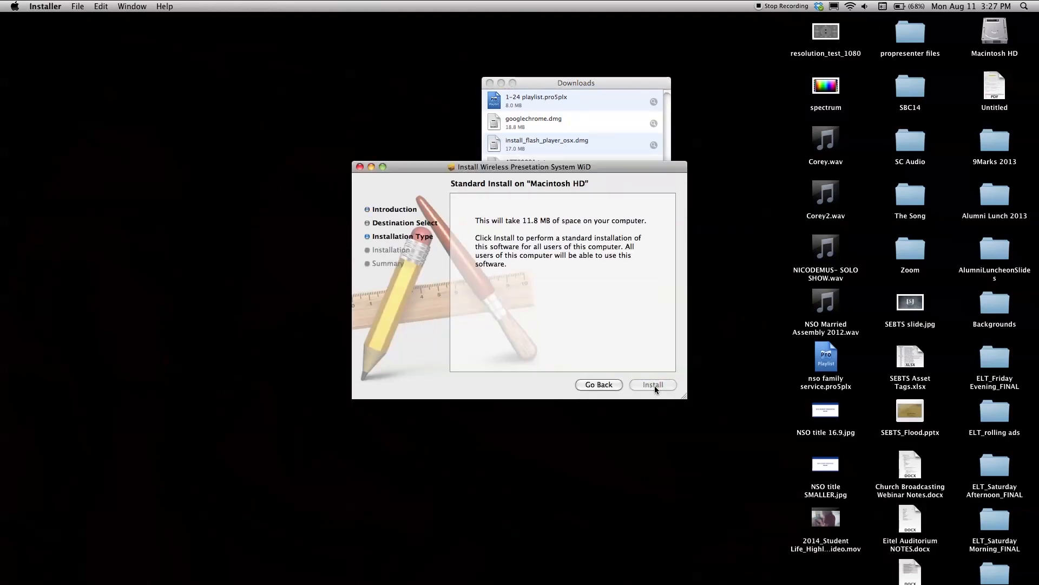
Run the standard install on Macintosh HD and authorize it with the administrator password.
click(652, 384)
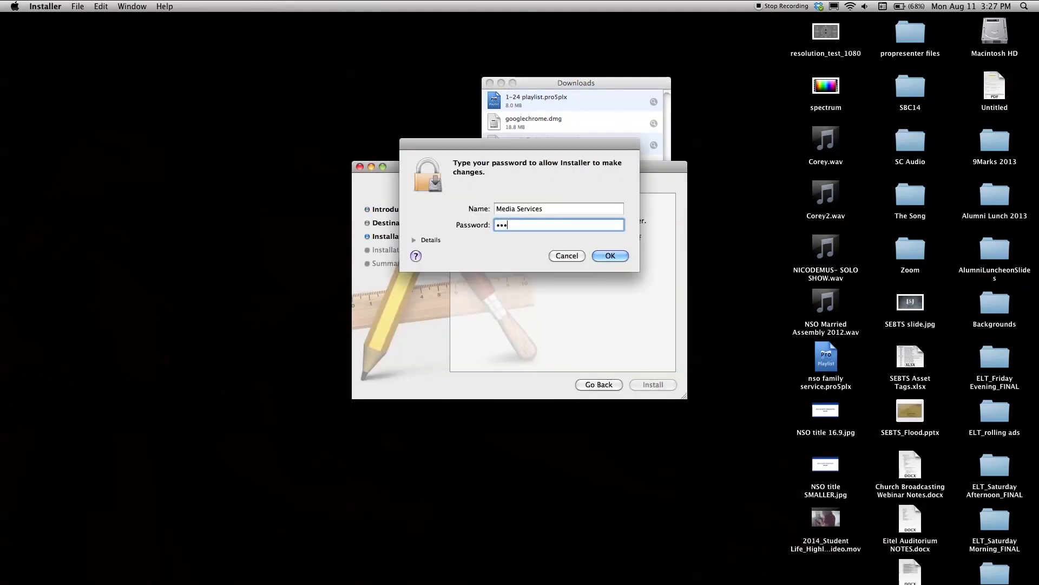
click(609, 255)
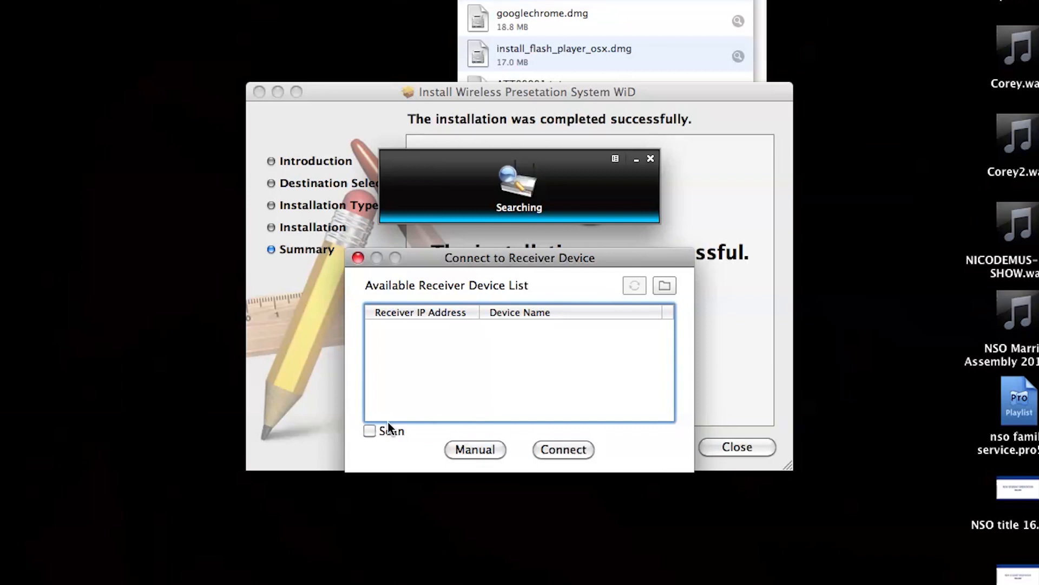
Scan the network so the WiD receiver at 192.168.248.163 appears in the list.
click(369, 431)
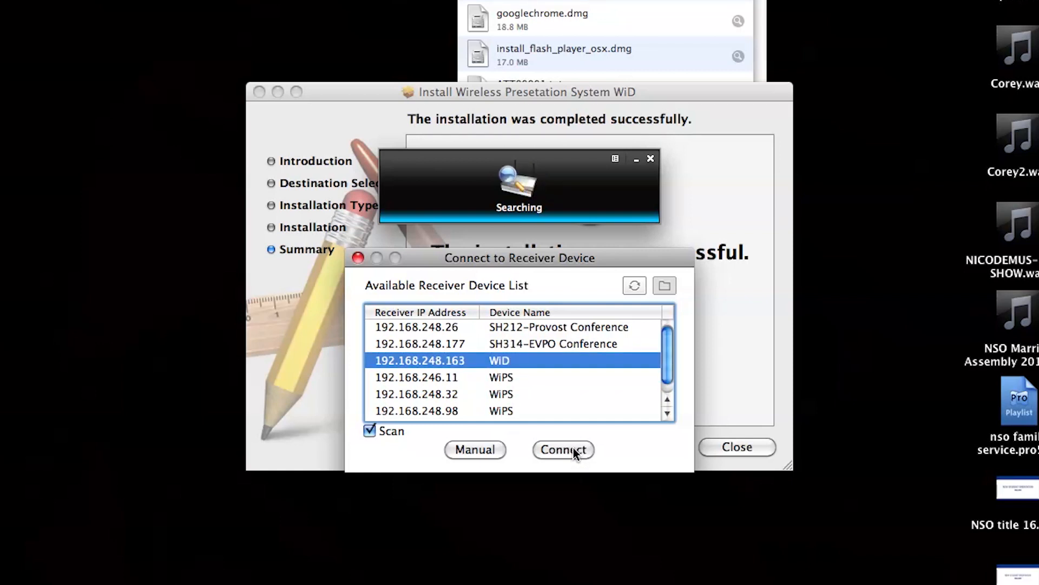
click(563, 449)
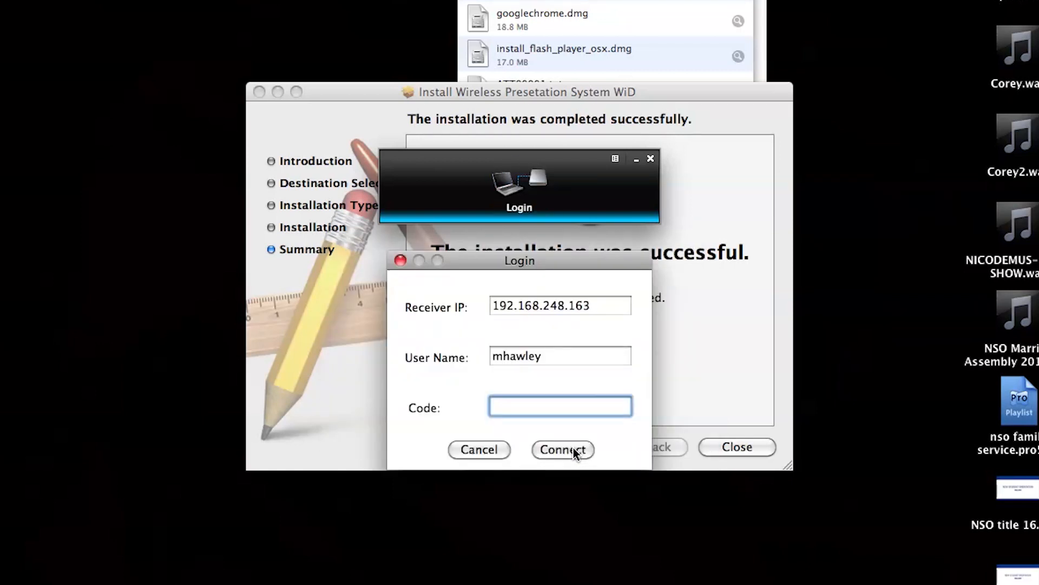
click(559, 406)
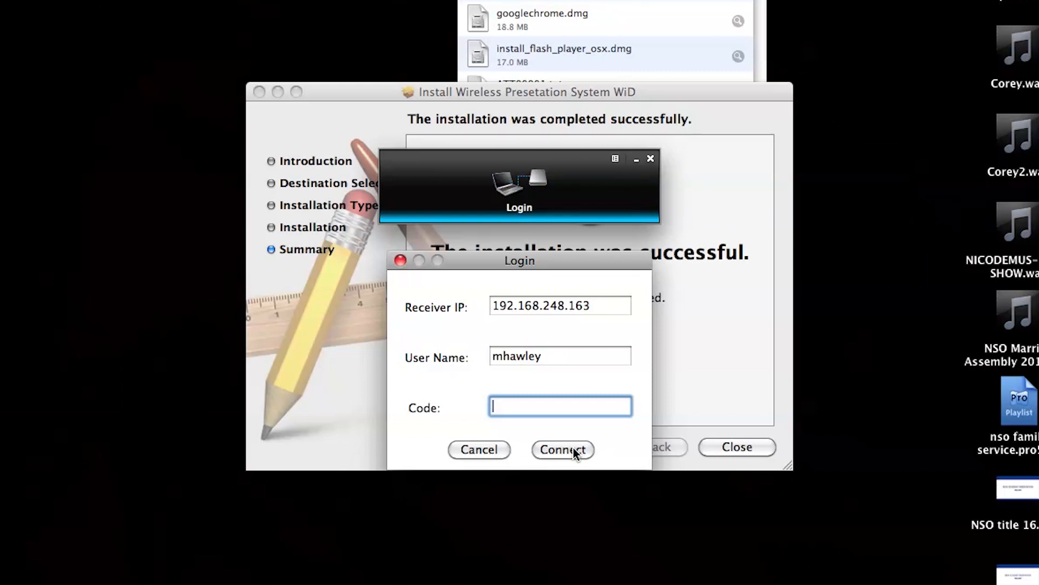
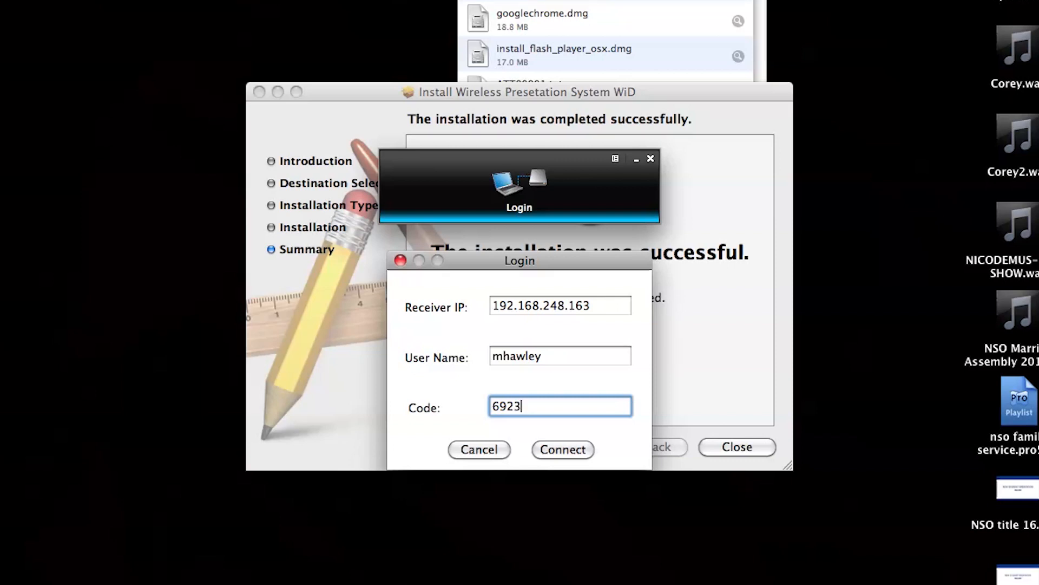
click(562, 450)
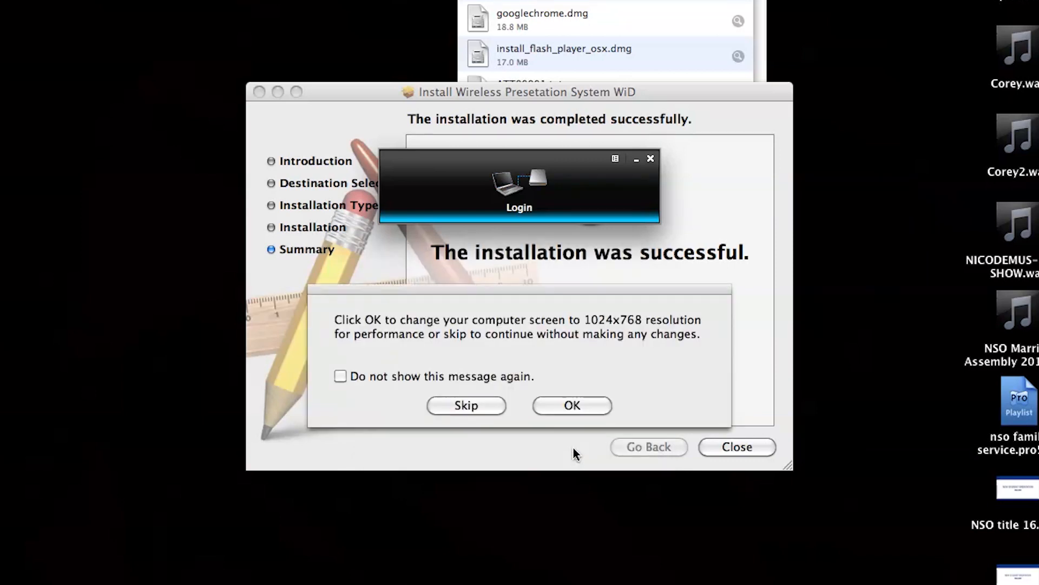
click(465, 405)
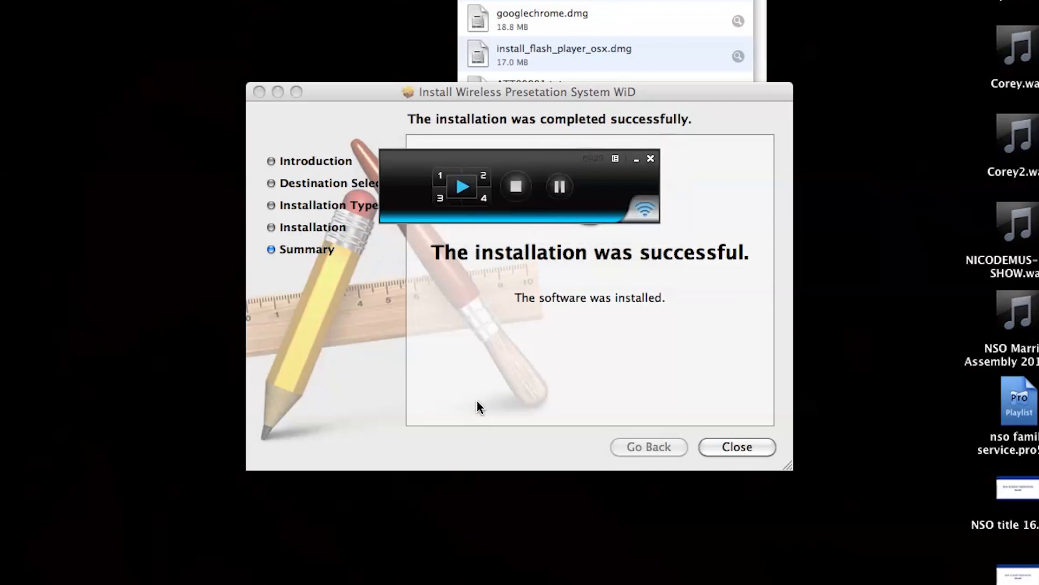